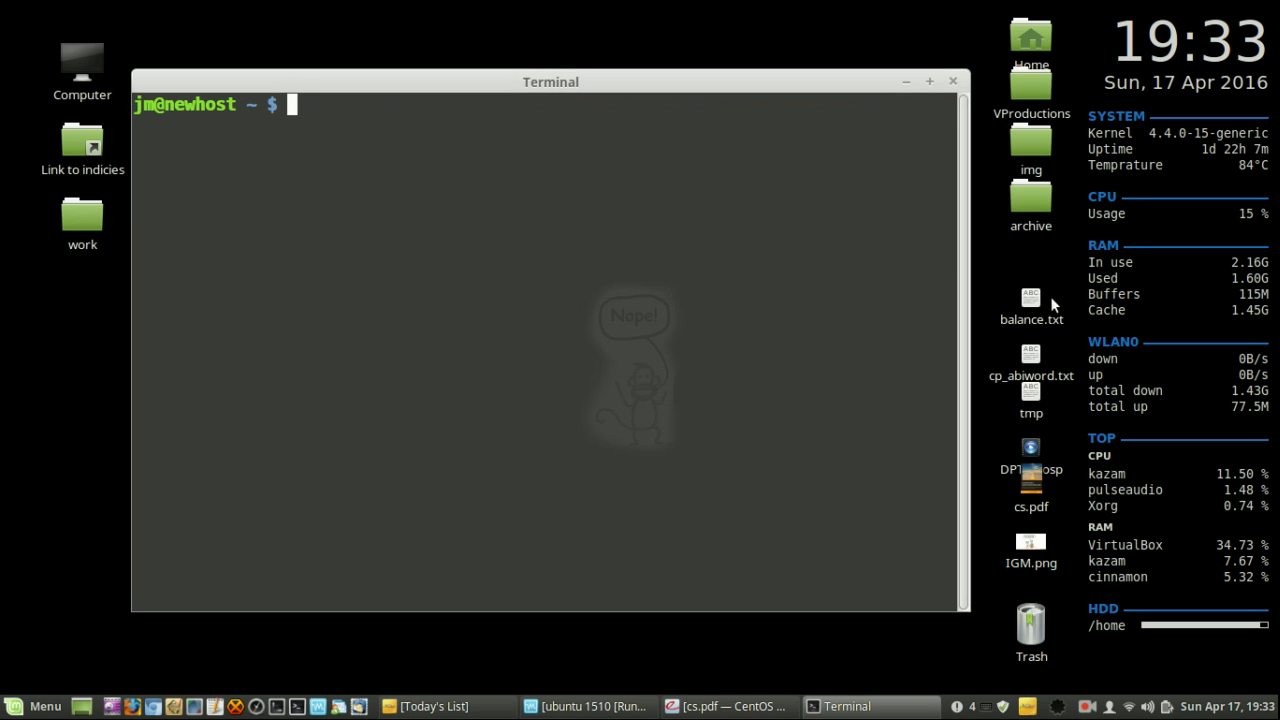
# Step: Change into ~/Desktop and compose the command 'stat balance.txt' without running it
pyautogui.click(1032, 304)
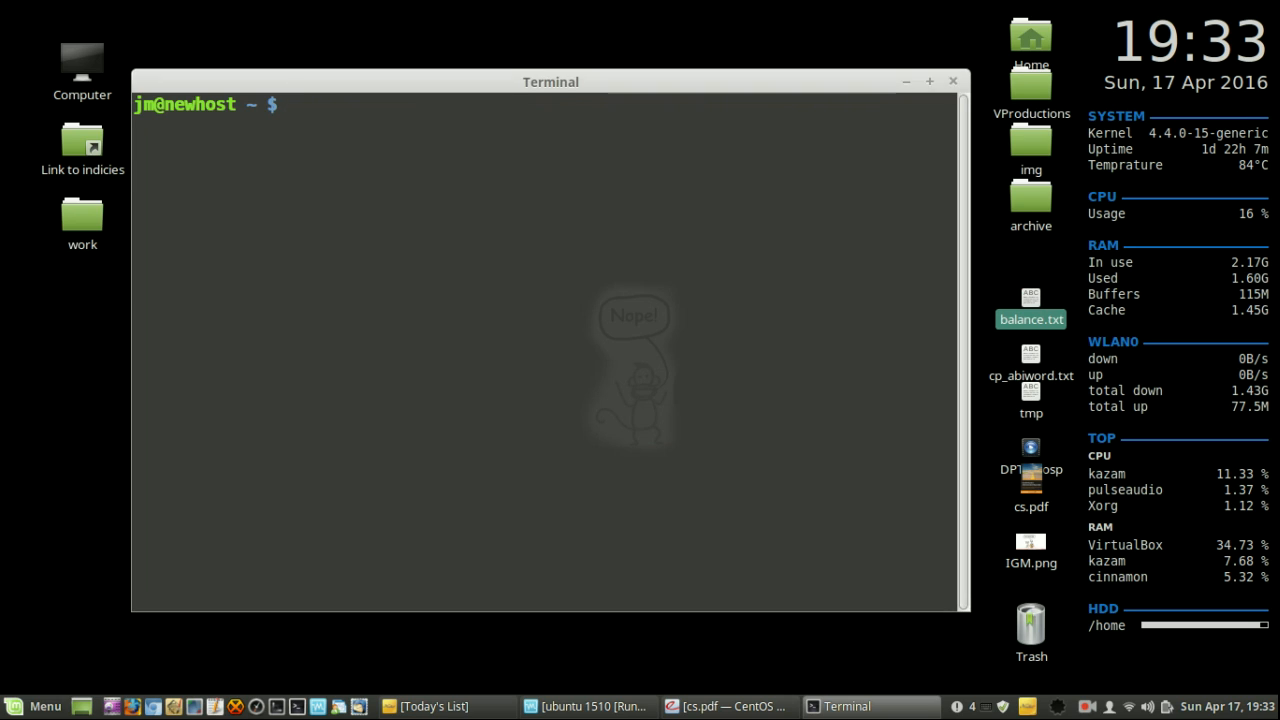
pyautogui.write('cd ~/Desktop/')
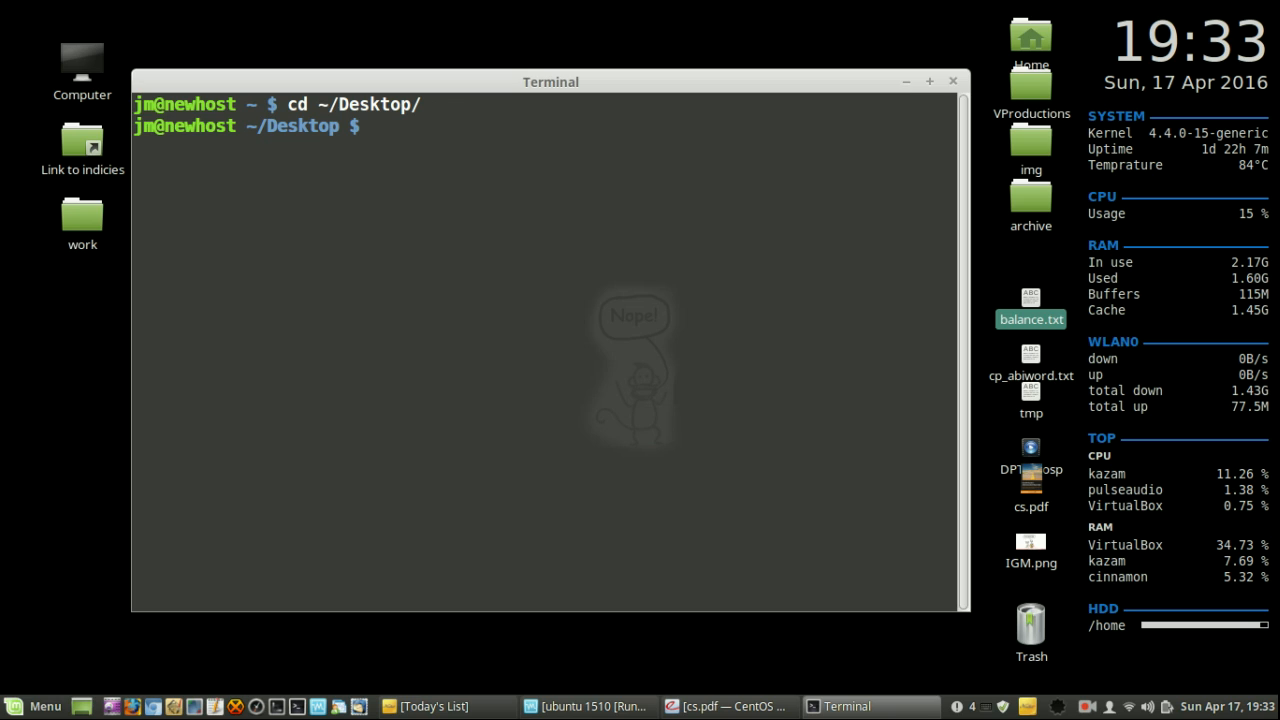
pyautogui.write('stat')
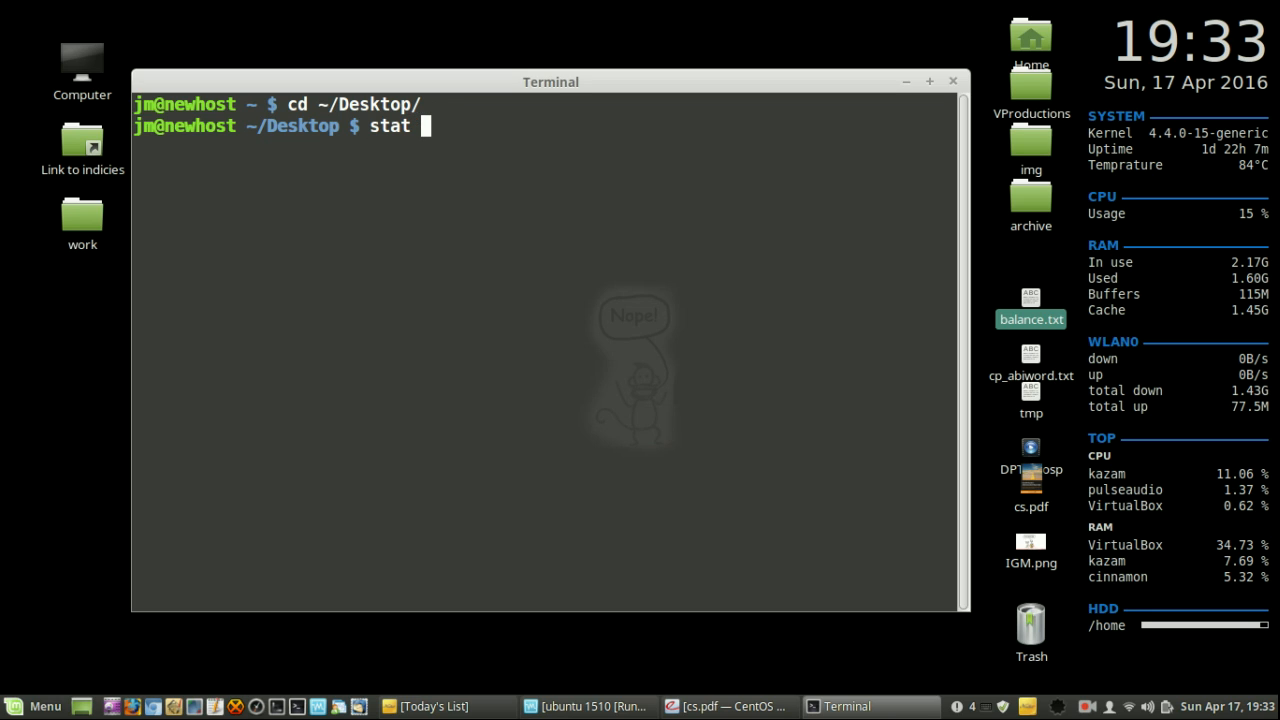
pyautogui.write('bala')
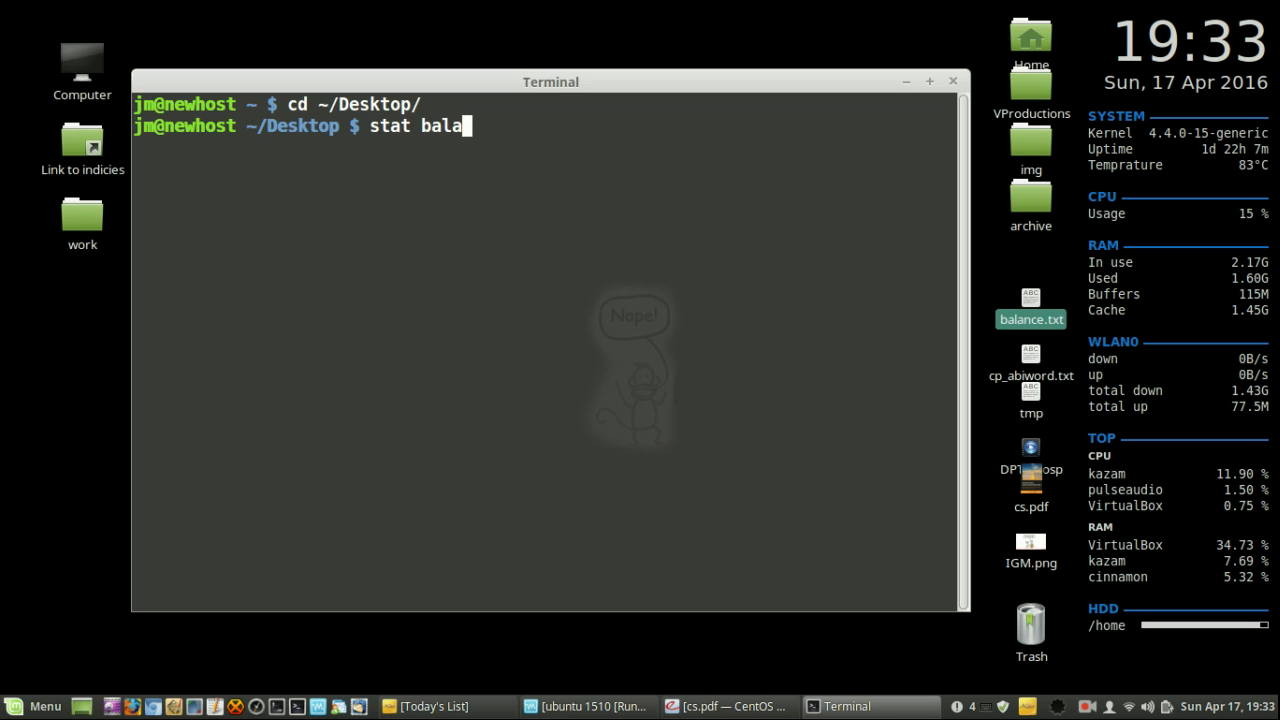
pyautogui.write('nce.txt')
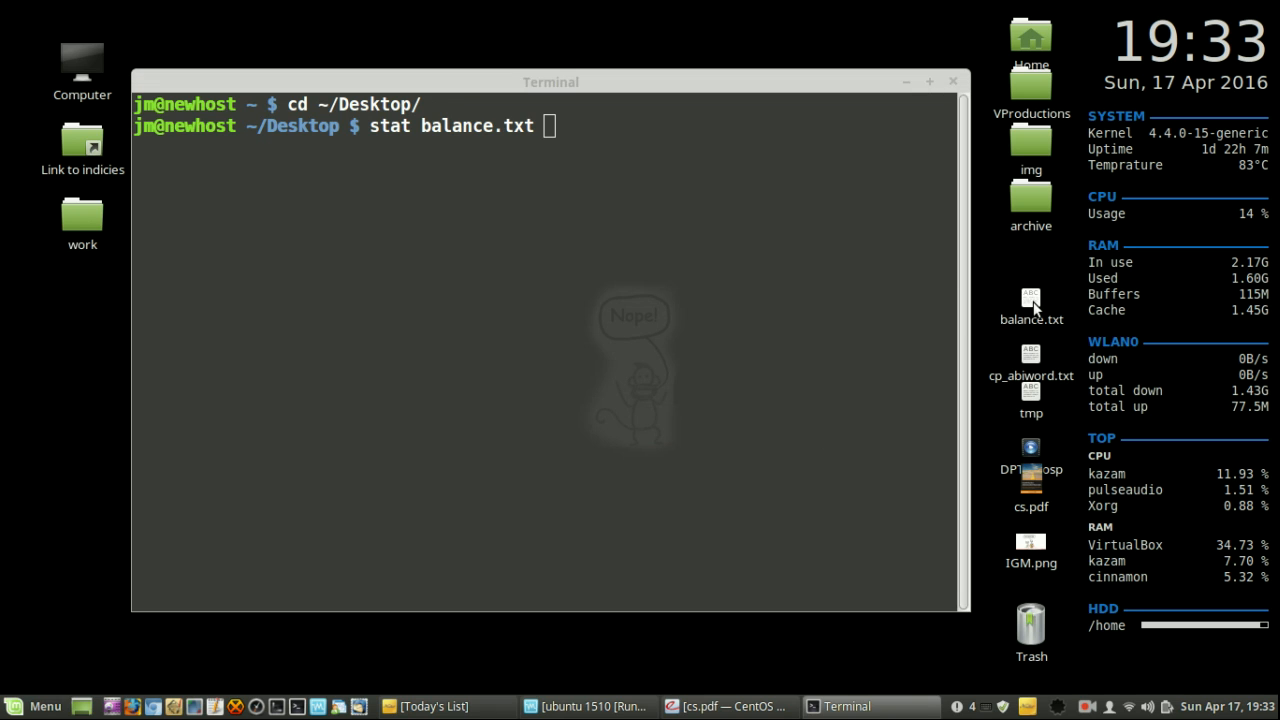
# Step: Run stat balance.txt to show size 279 bytes, permissions 0644 and its timestamps
pyautogui.press('Return')
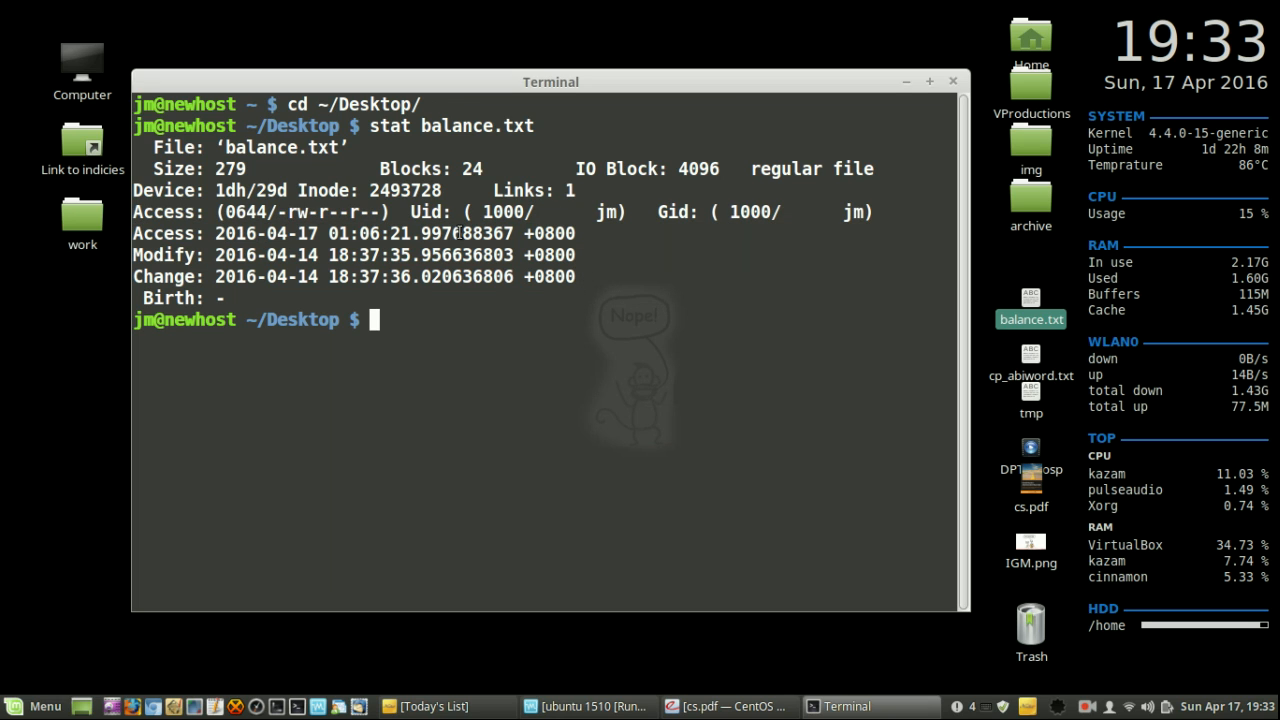
pyautogui.doubleClick(244, 212)
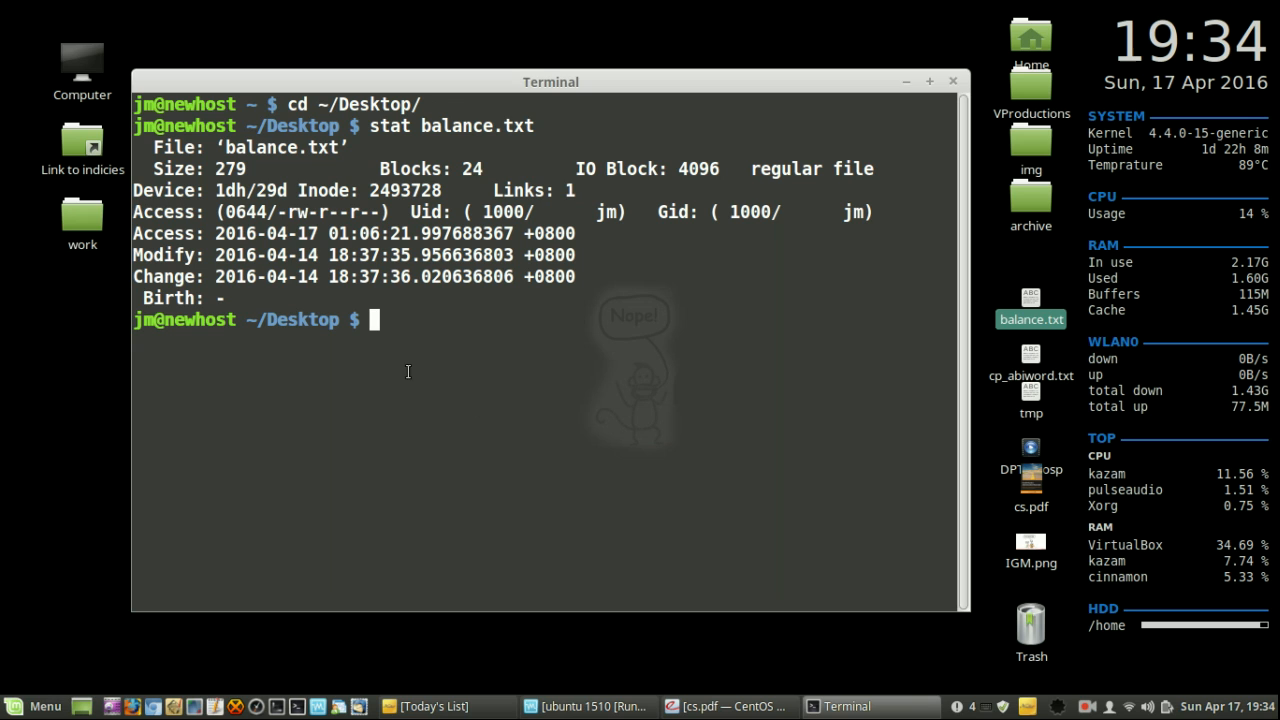
pyautogui.rightClick(1032, 318)
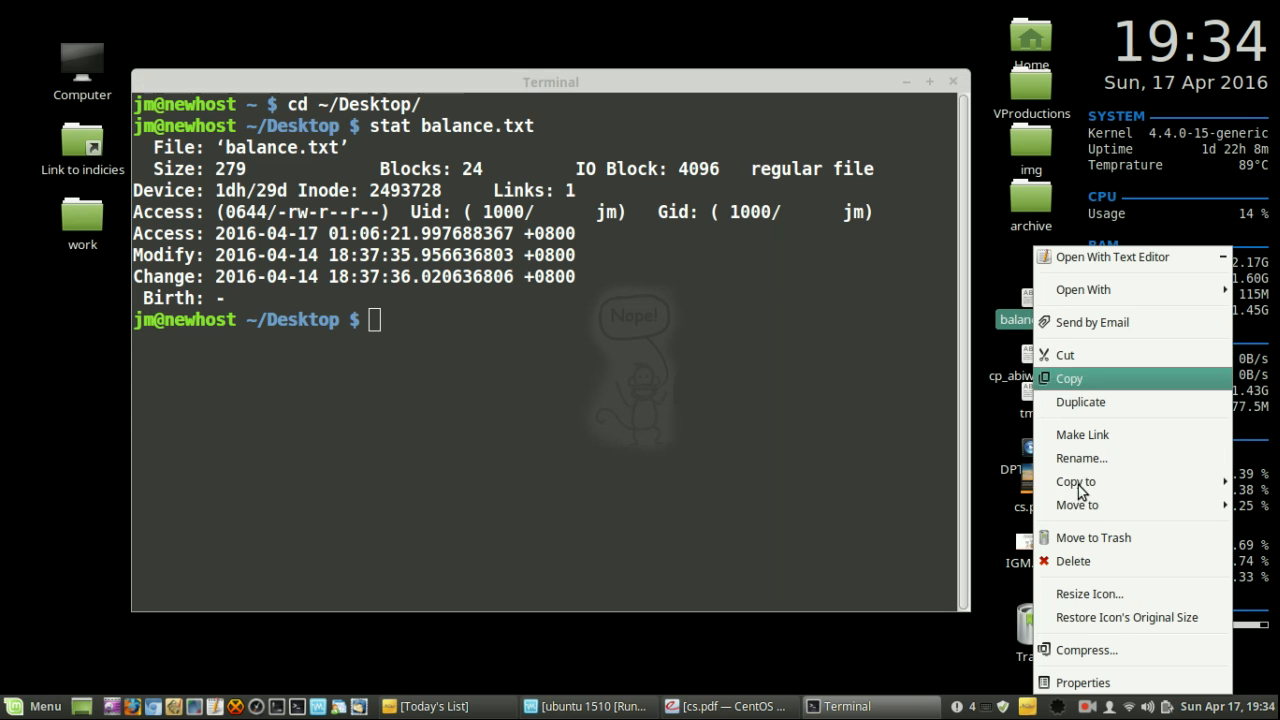
pyautogui.click(1082, 682)
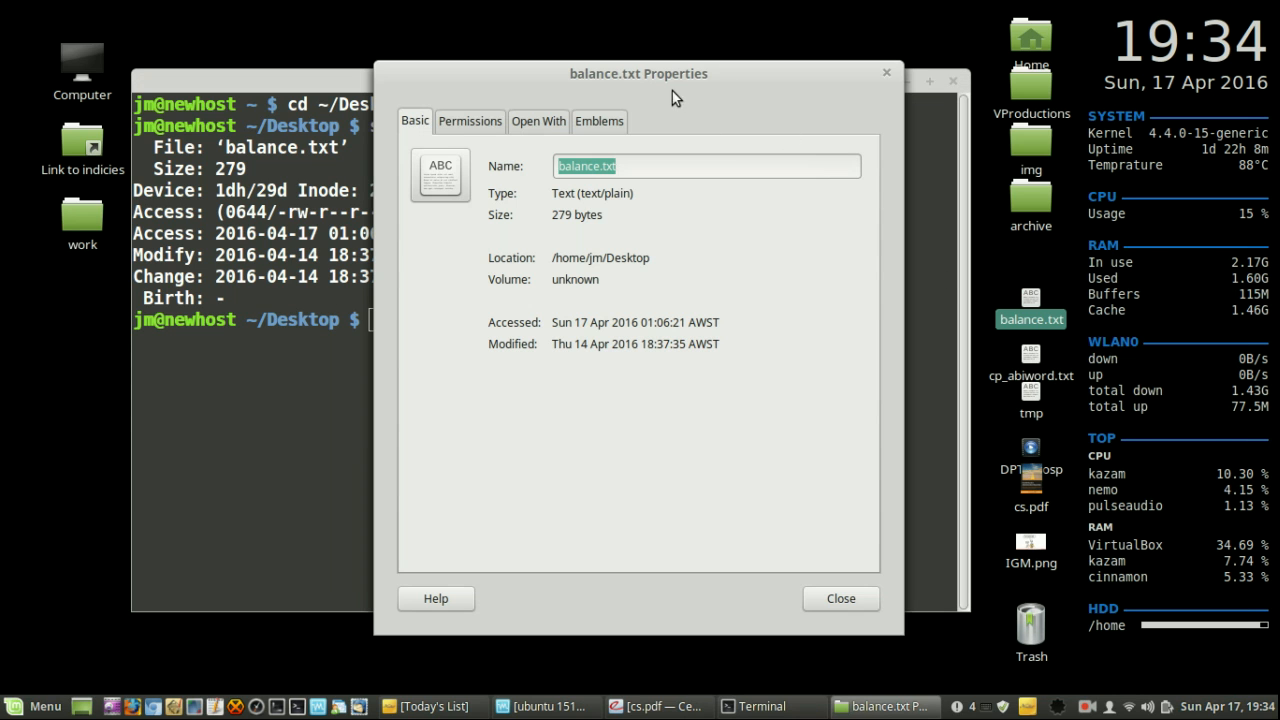
pyautogui.click(760, 704)
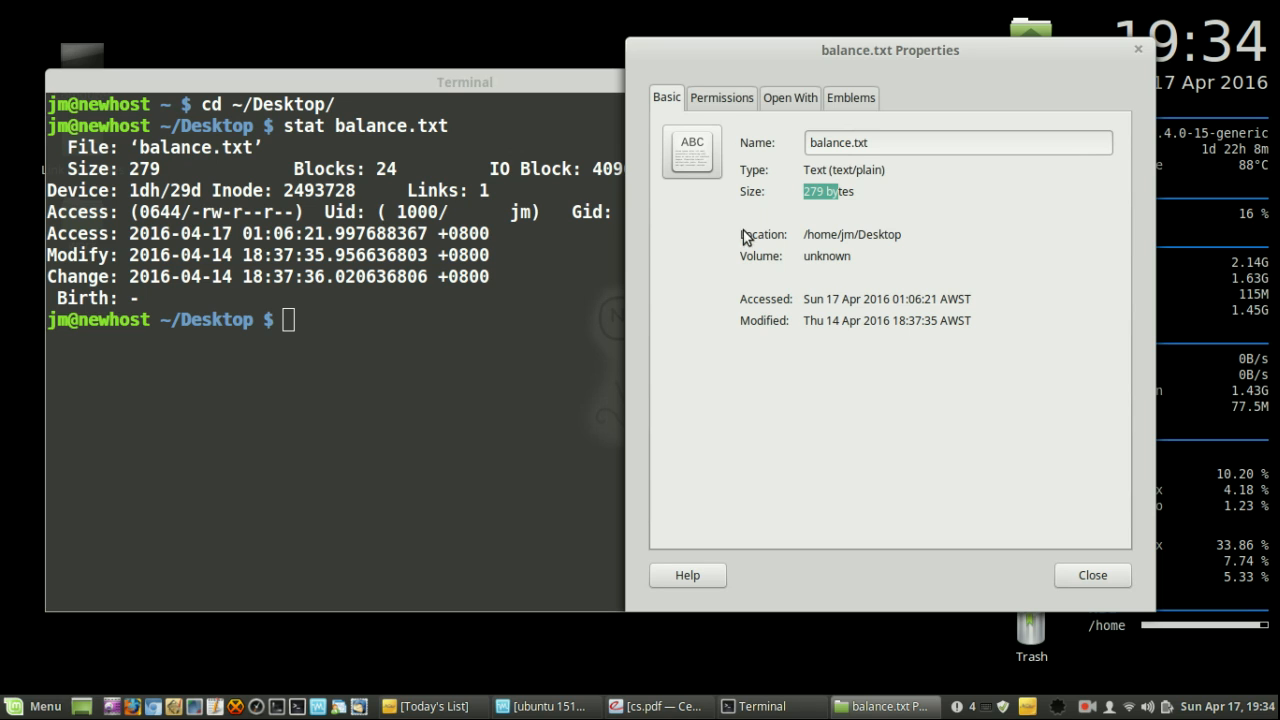
pyautogui.click(720, 96)
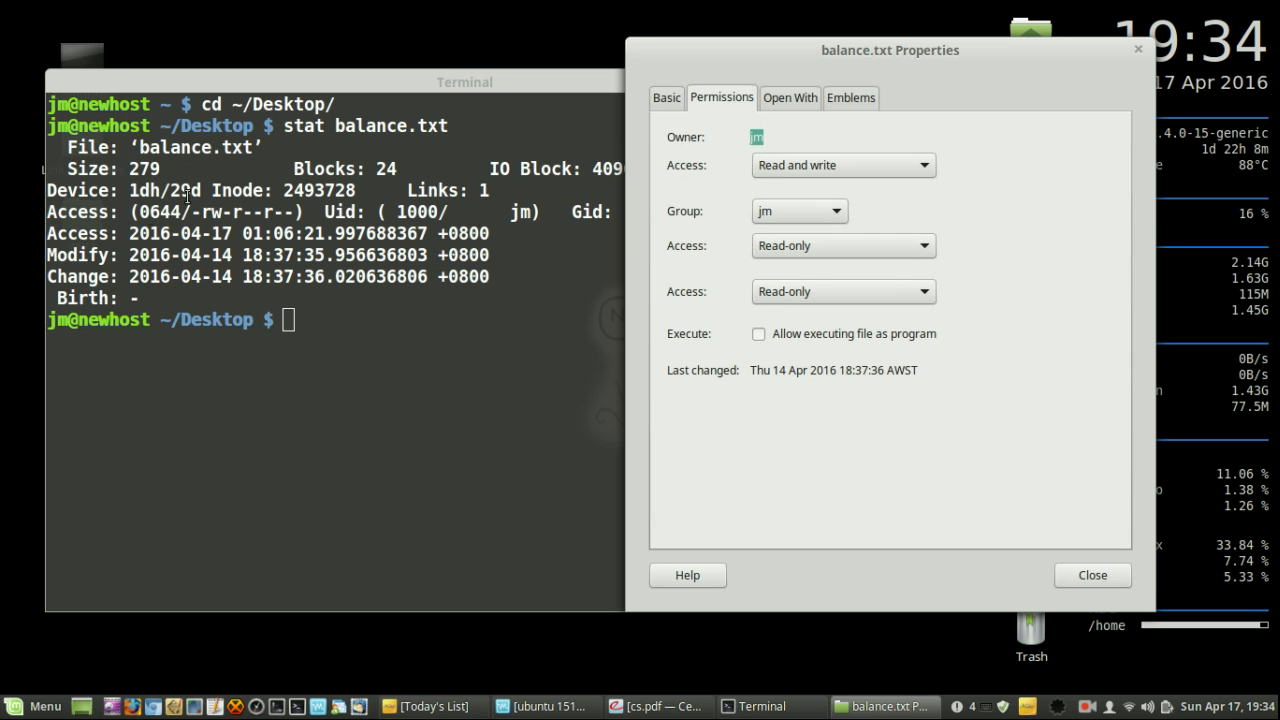
pyautogui.moveTo(772, 68)
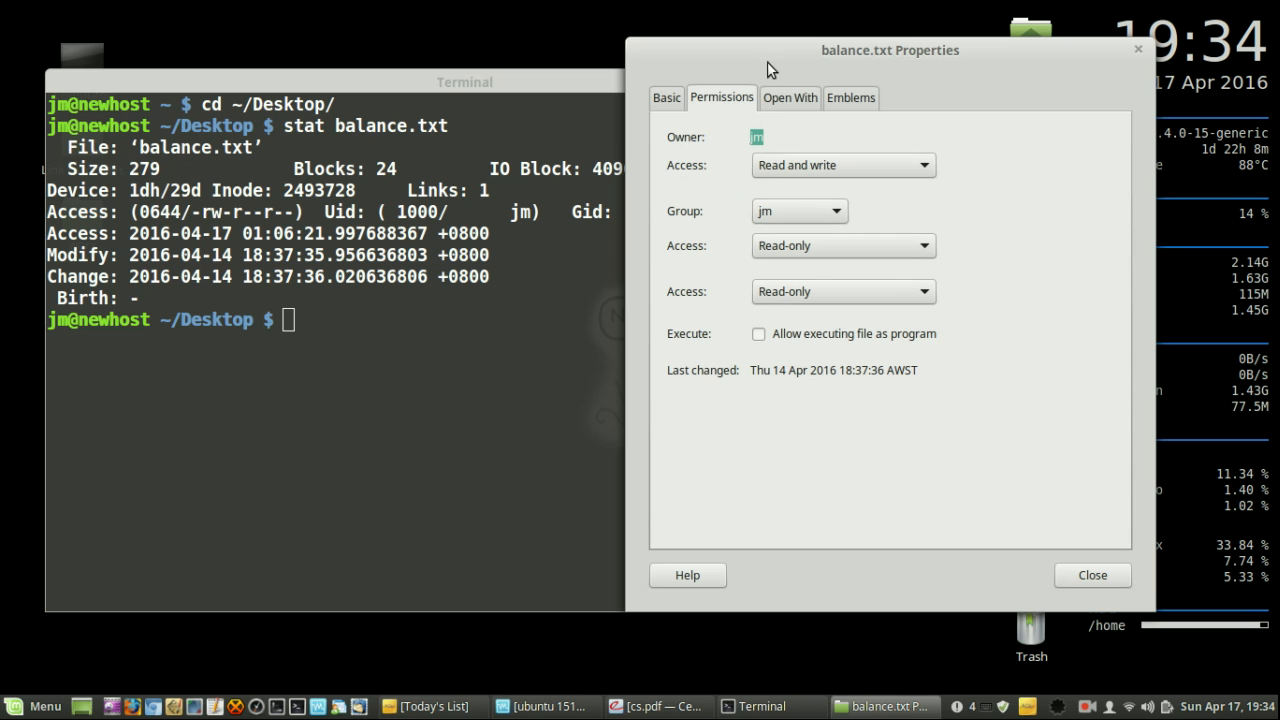
pyautogui.click(852, 96)
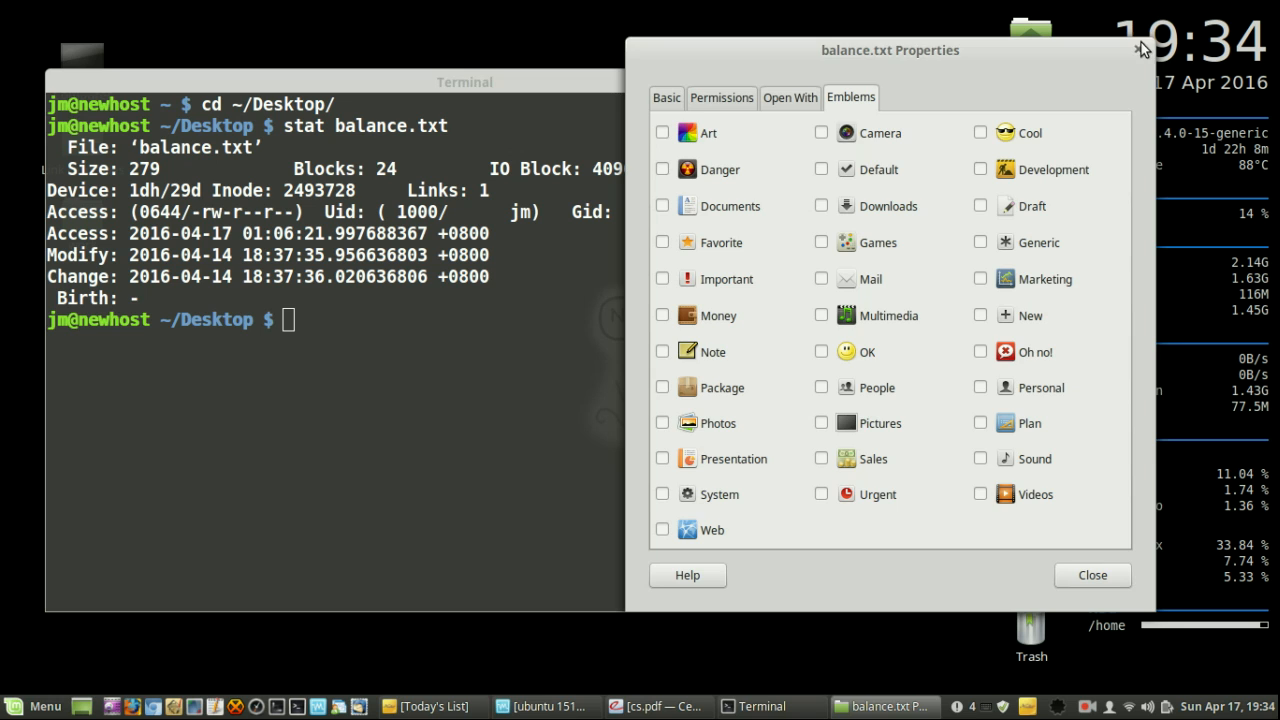
pyautogui.click(1092, 576)
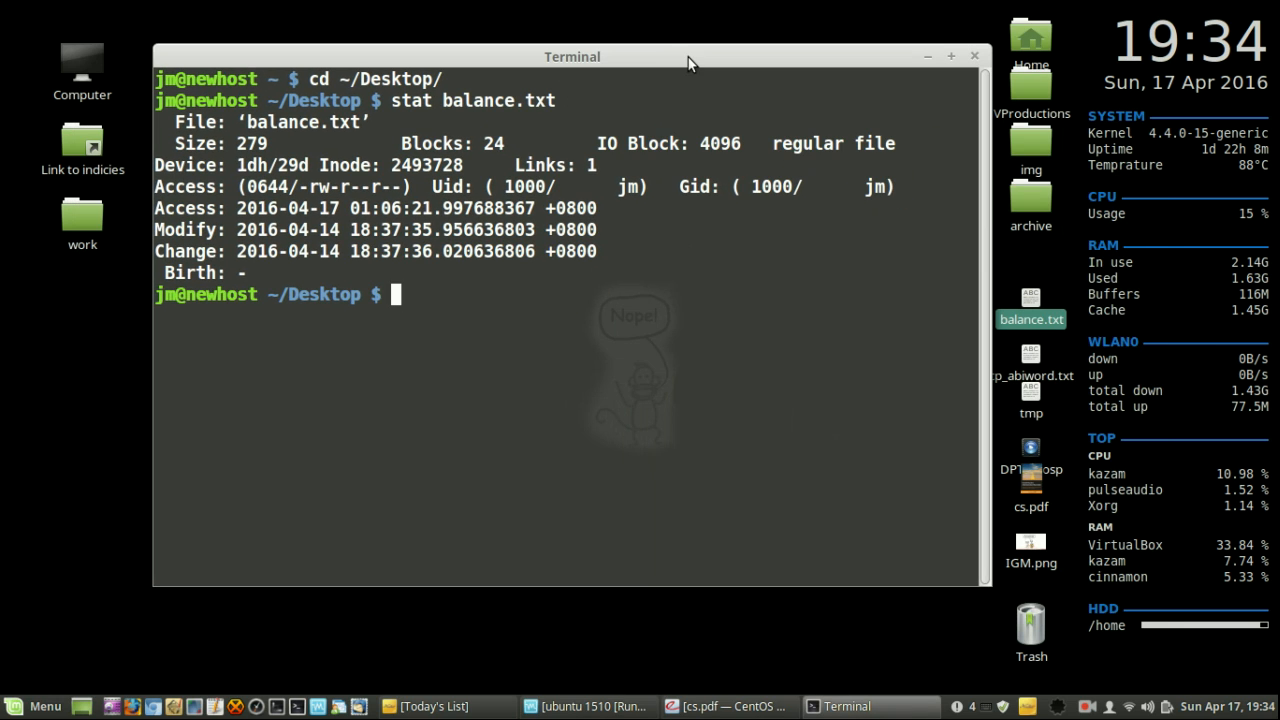